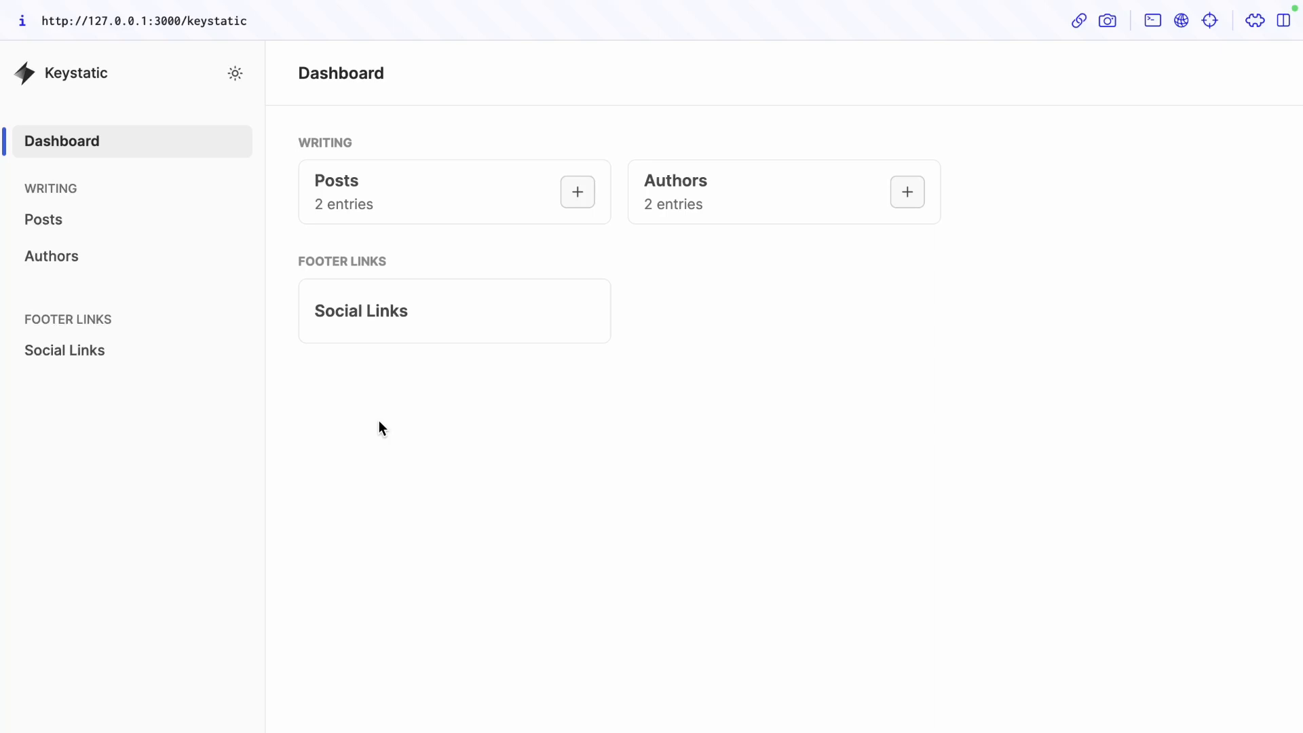
pyautogui.moveTo(134, 127)
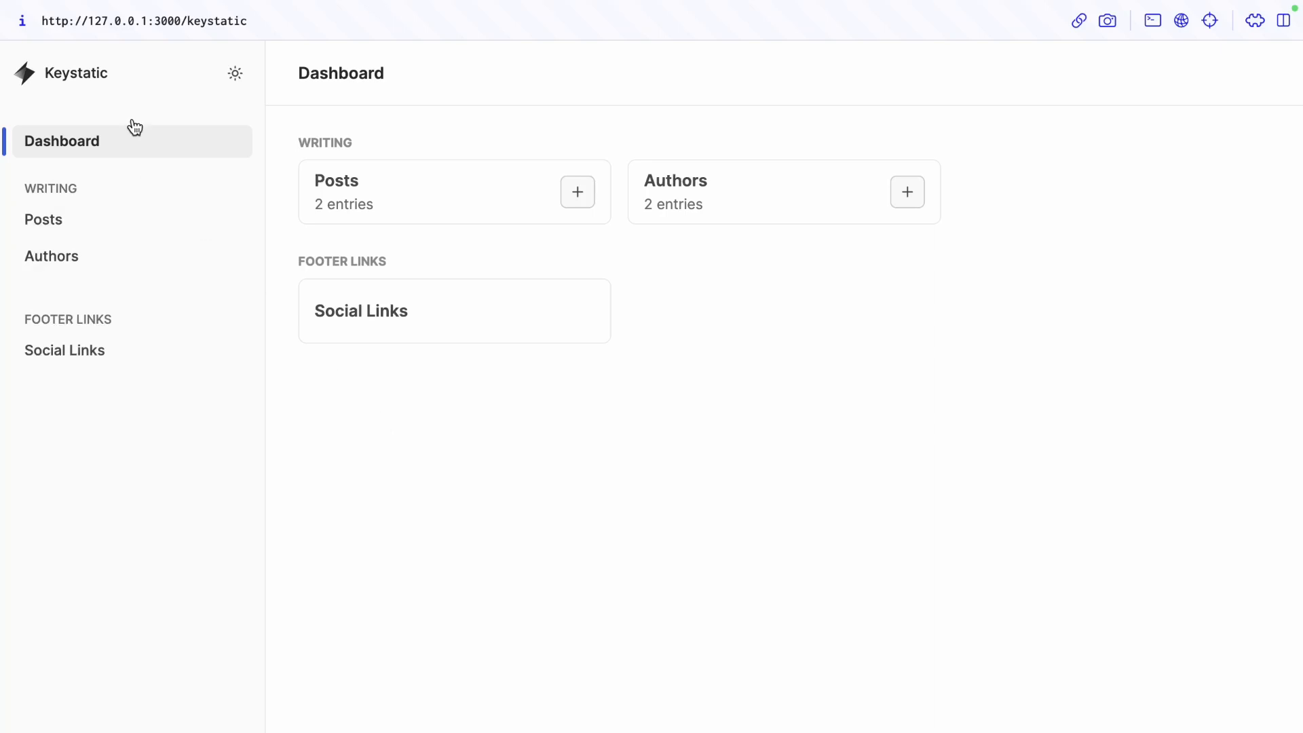
pyautogui.moveTo(41, 93)
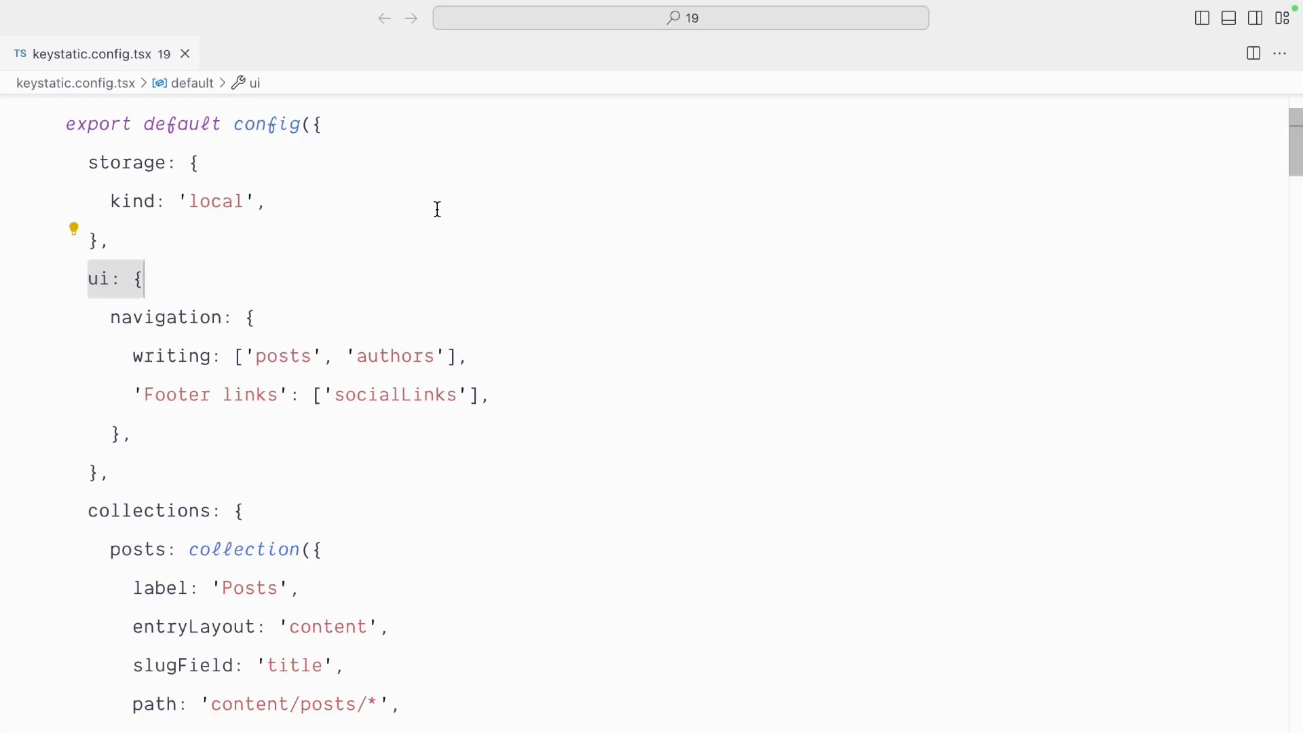
# Step: Add ui.brand with the name 'Keystatic mini course title is too long' to keystatic.config.tsx
pyautogui.write('b')
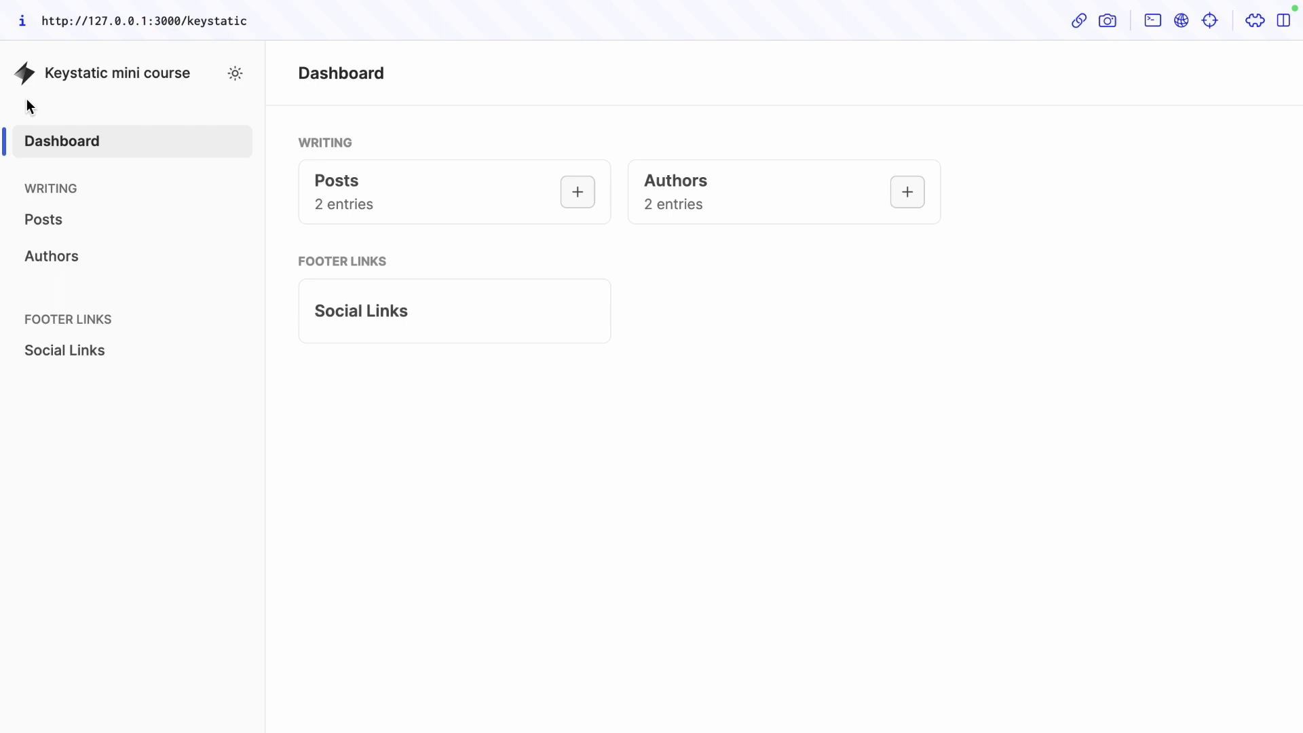
pyautogui.moveTo(173, 96)
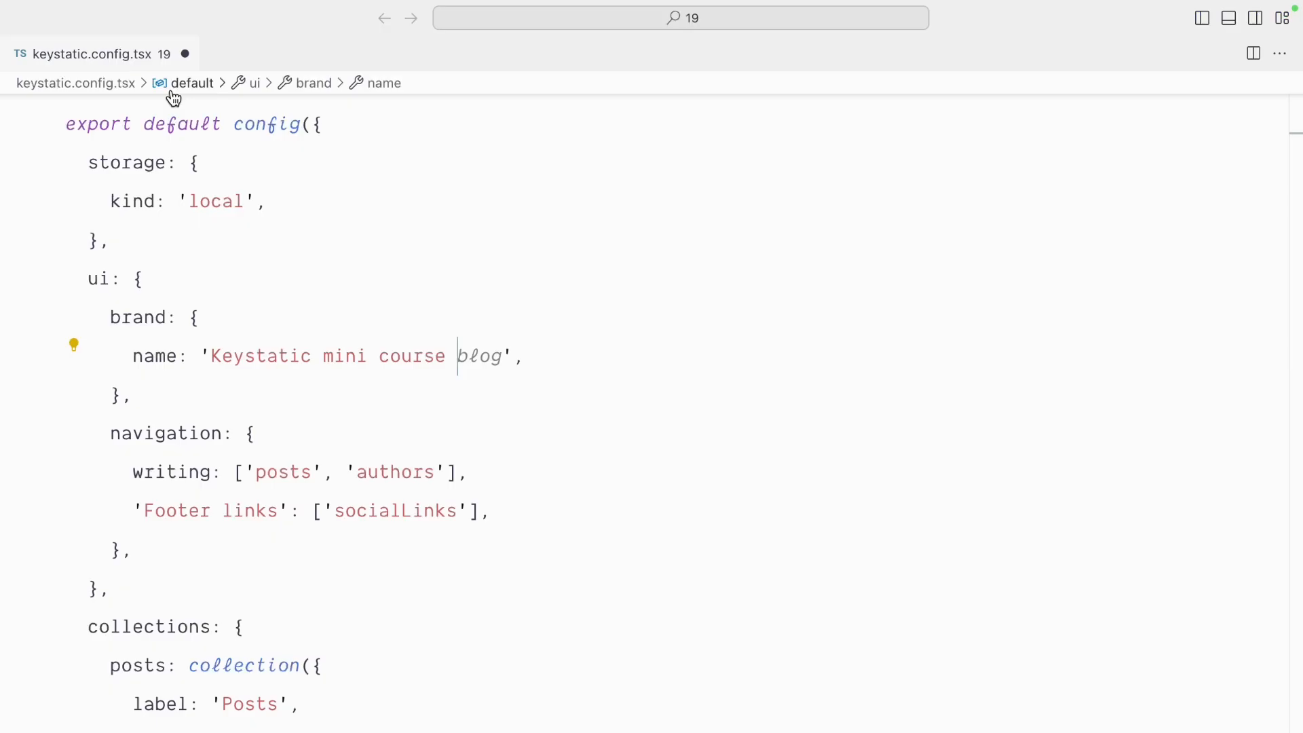
pyautogui.write('title is too long')
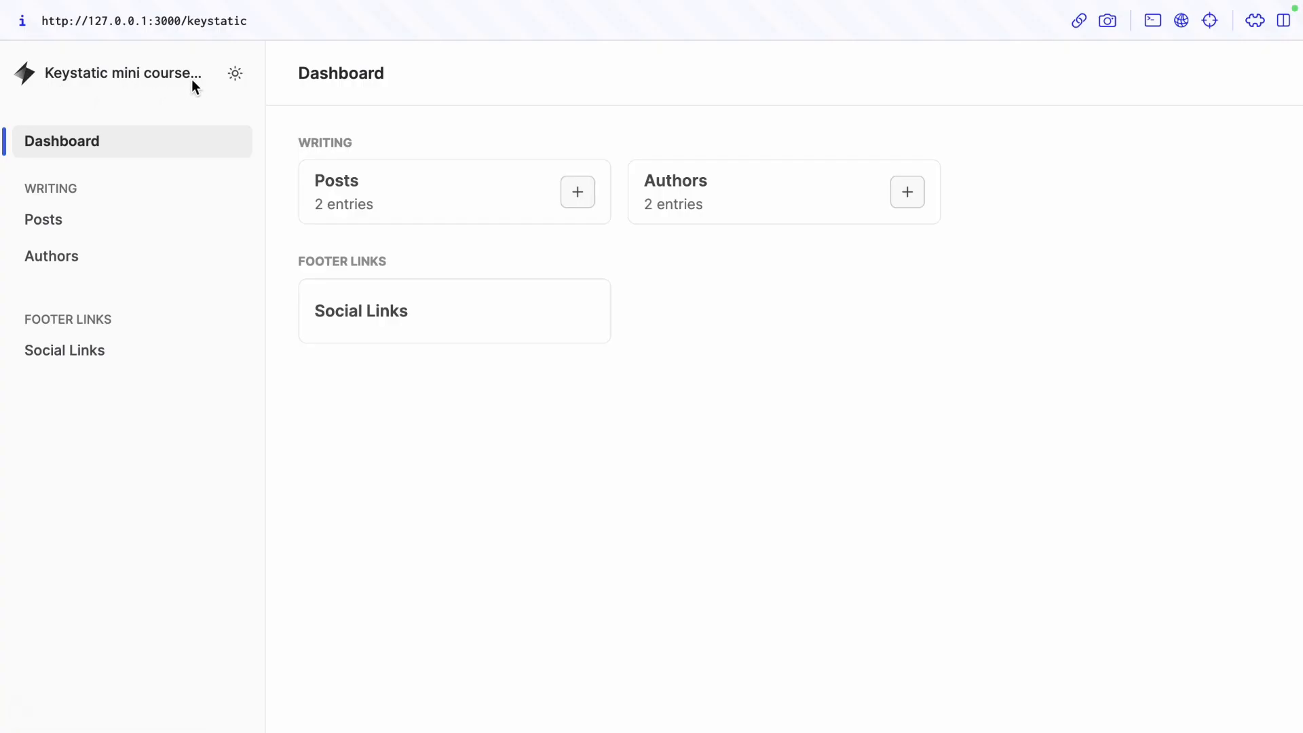
# Step: Narrow and re-widen the sidebar to test truncation, then delete the extra name words
pyautogui.moveTo(264, 139); pyautogui.dragTo(227, 138)
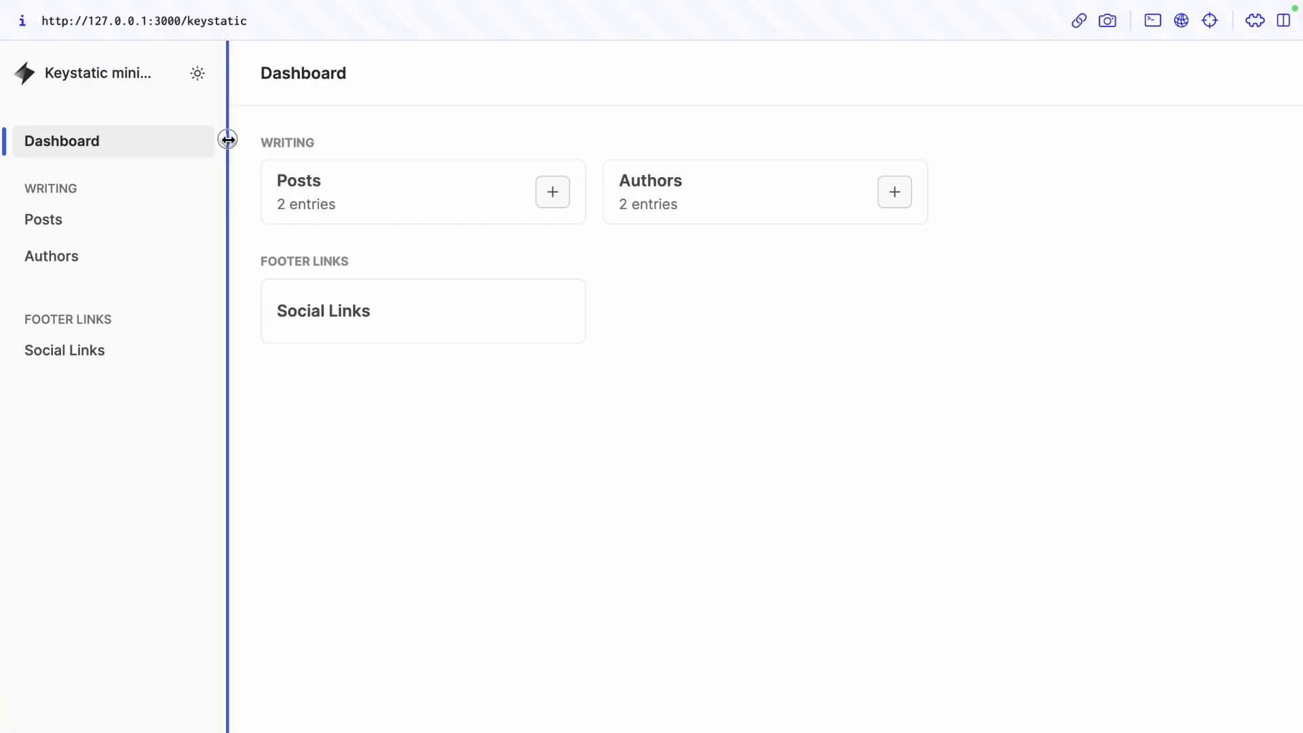
pyautogui.moveTo(228, 138); pyautogui.dragTo(384, 139)
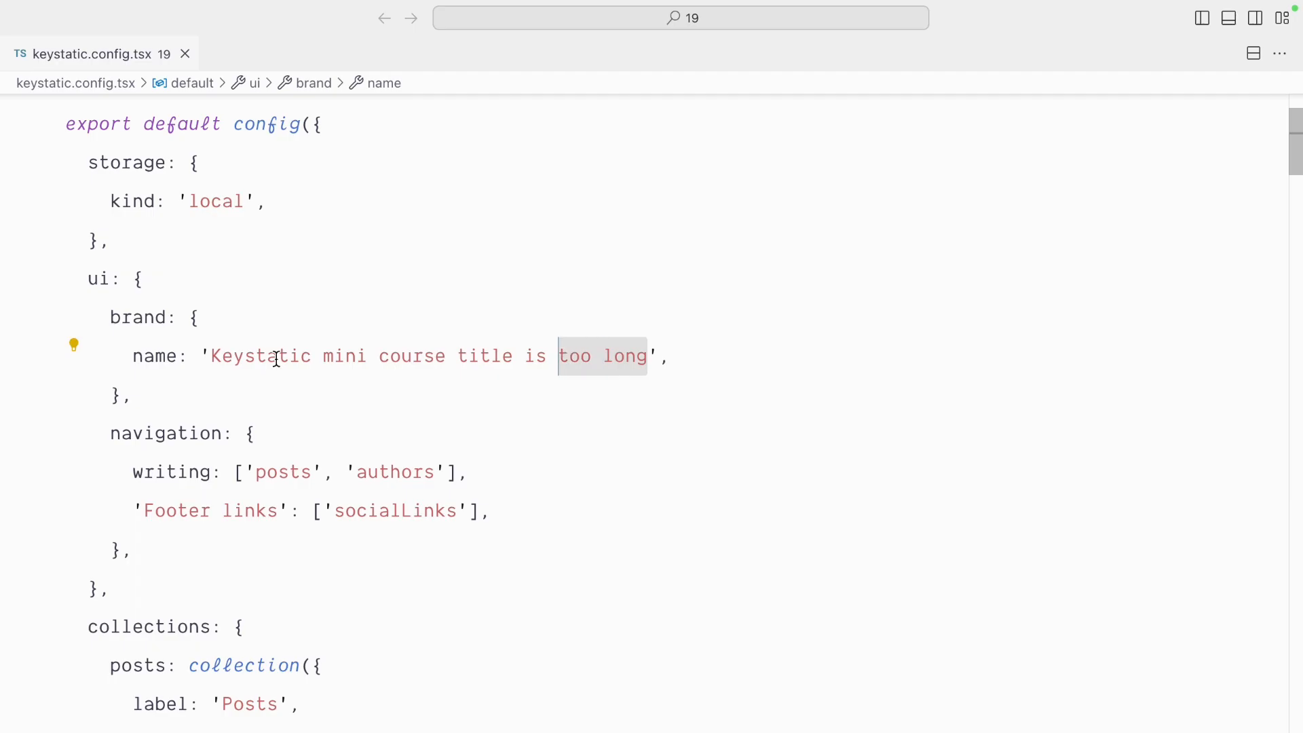
pyautogui.press('Delete')
pyautogui.write('mark: () =>')
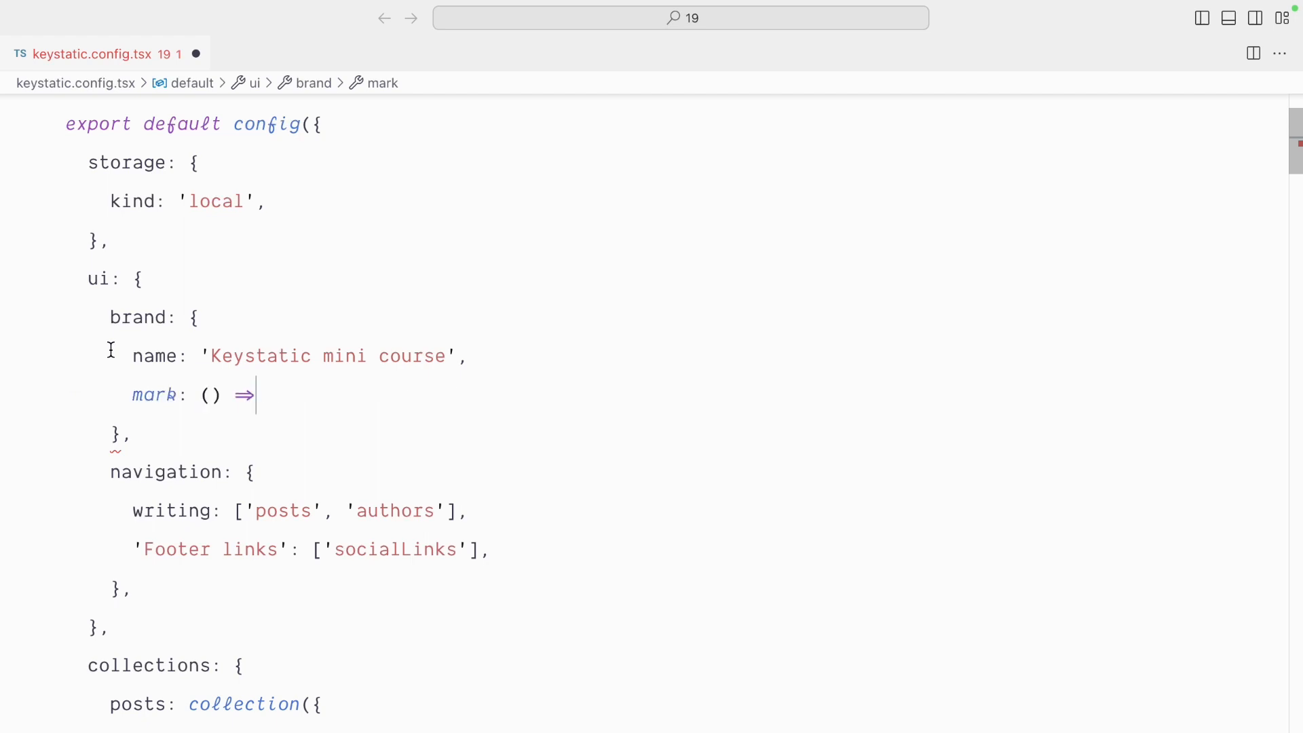
# Step: Add a mark arrow function returning the filmstrip SVG with stroke='currentColor'
pyautogui.write('(')
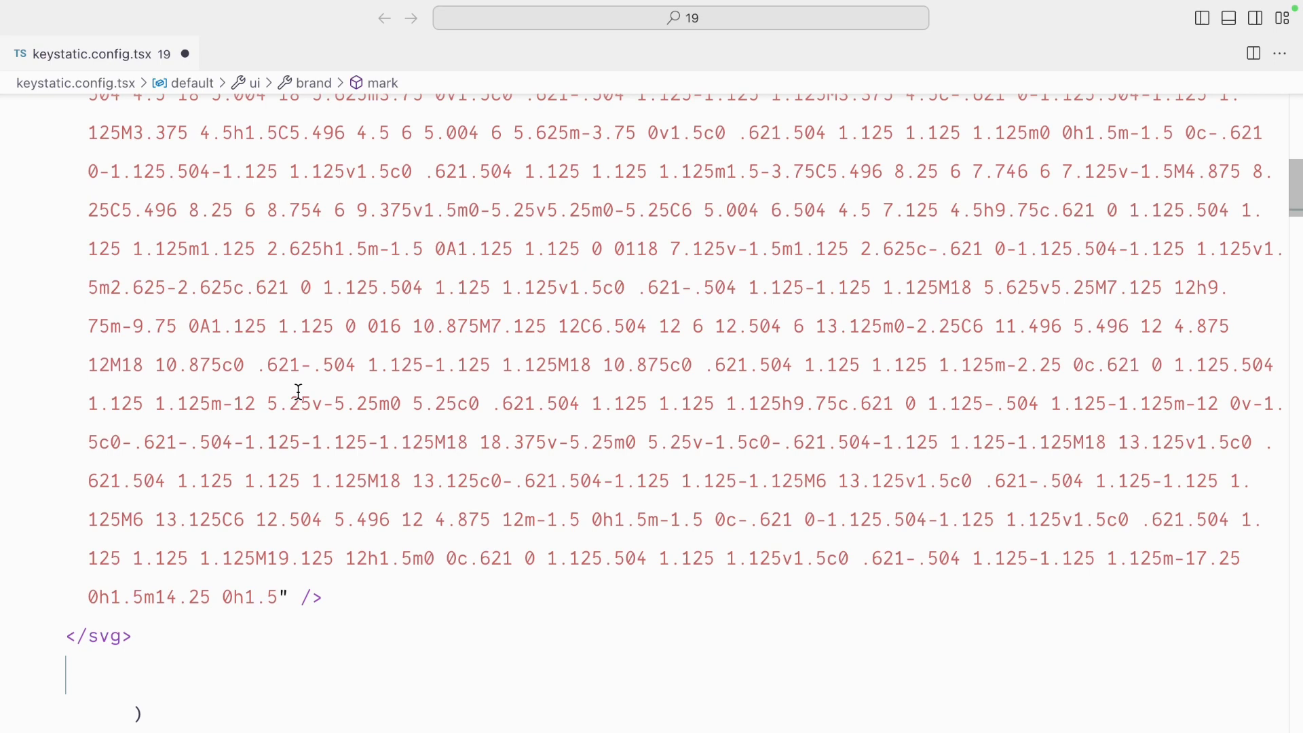
pyautogui.scroll(3)
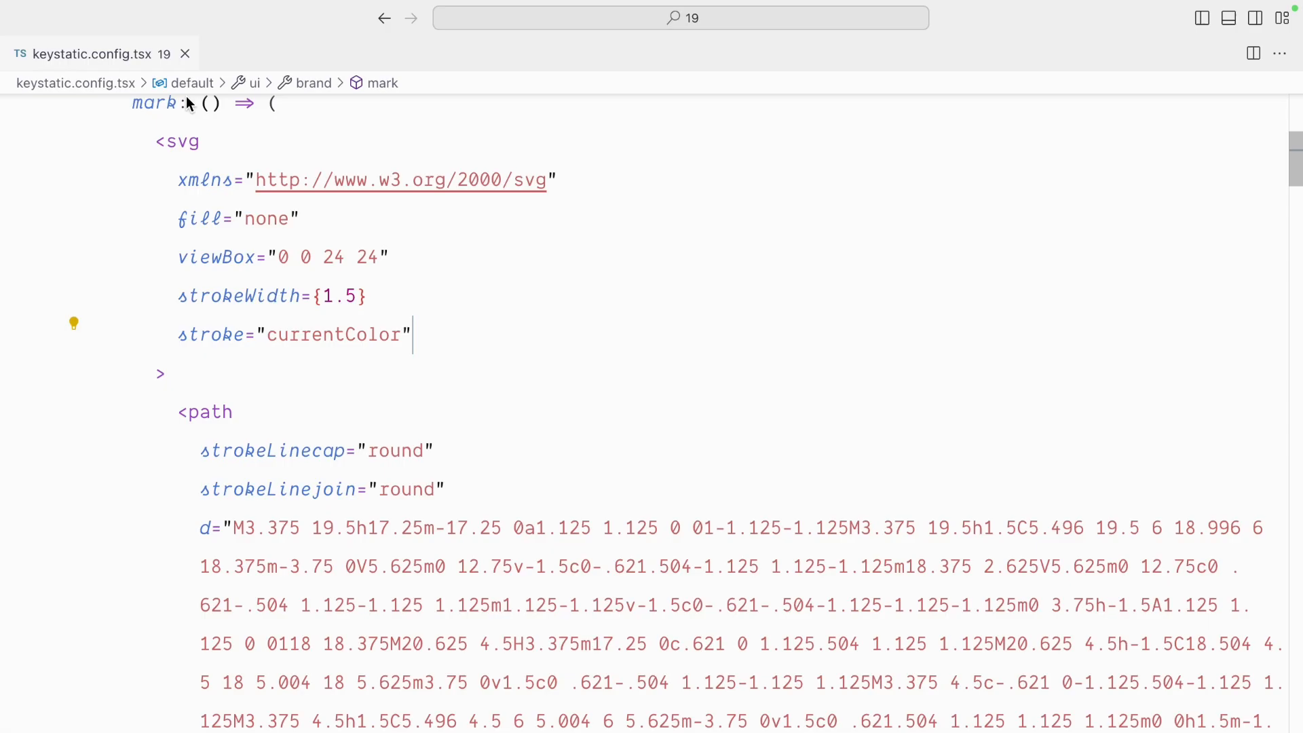
pyautogui.write('he')
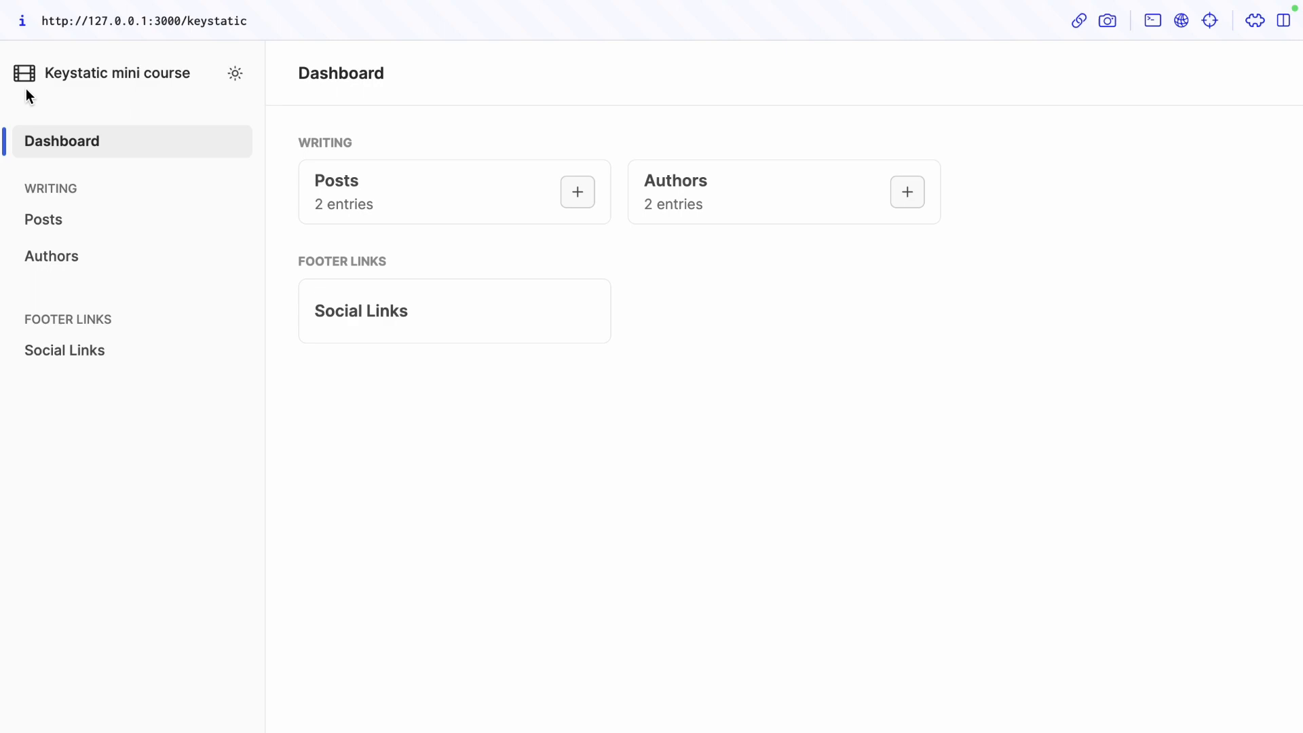
pyautogui.moveTo(202, 97)
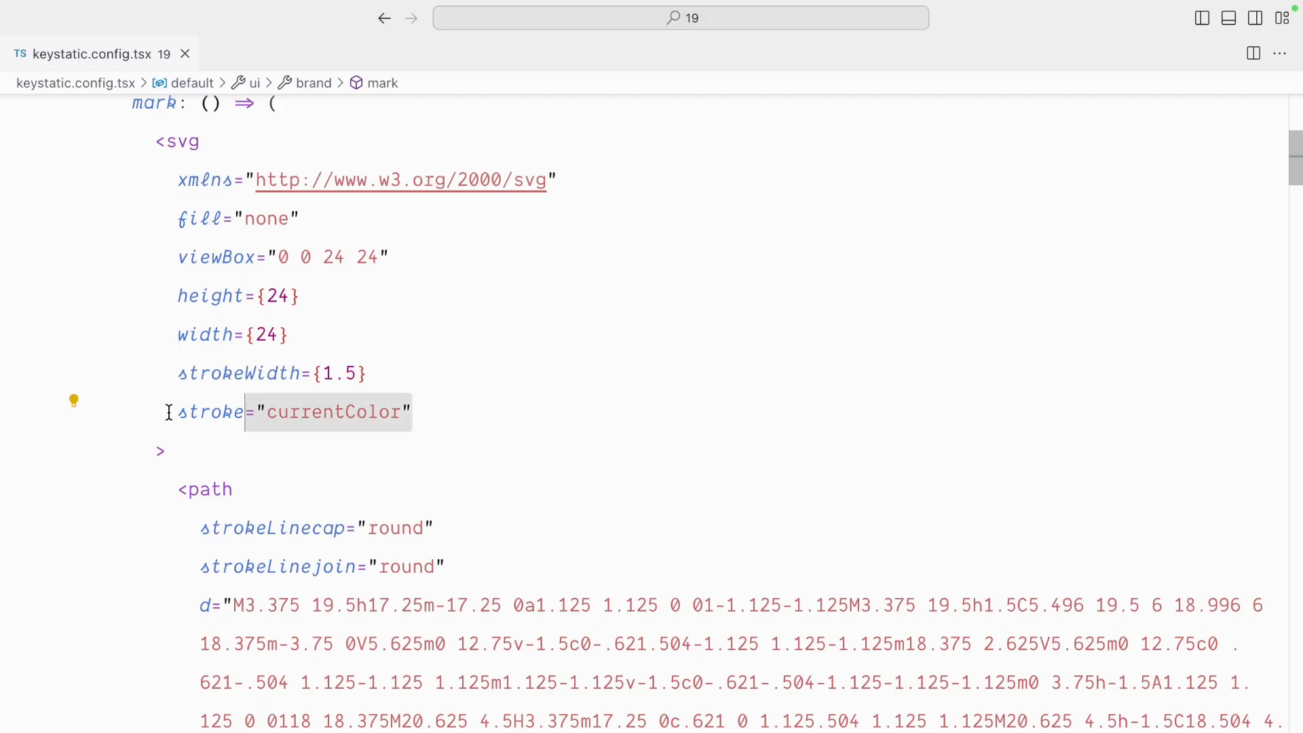
# Step: Give the SVG height and width of 24 and select the currentColor stroke value
pyautogui.doubleClick(211, 411)
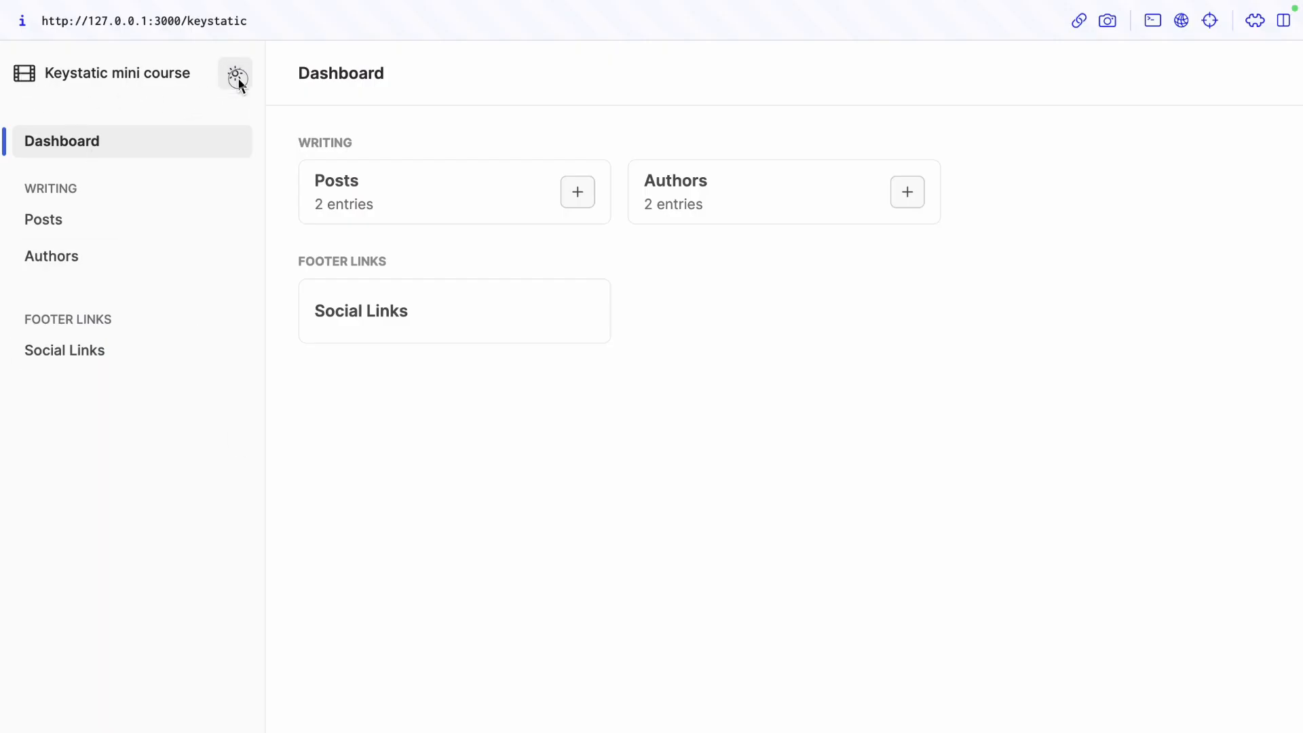
# Step: Toggle dark mode and back, then choose Dark and finally Light from the theme menu
pyautogui.click(236, 74)
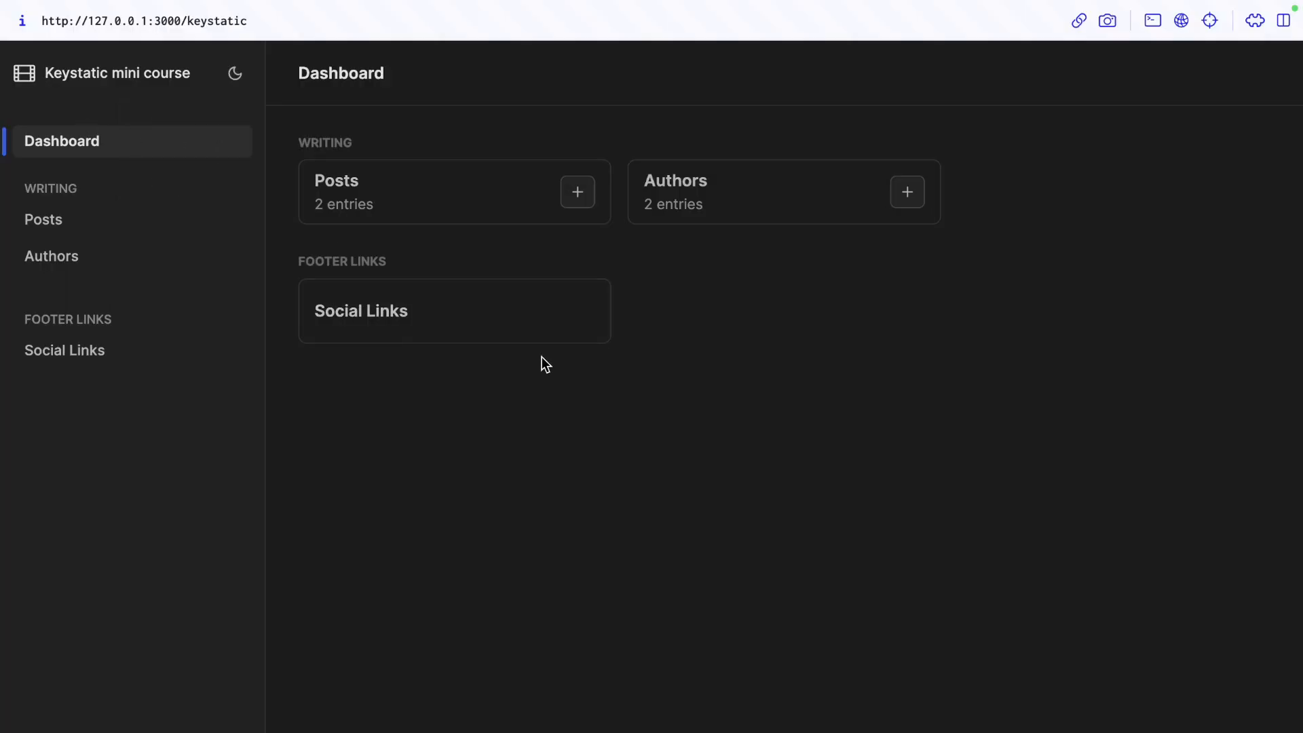
pyautogui.moveTo(617, 220)
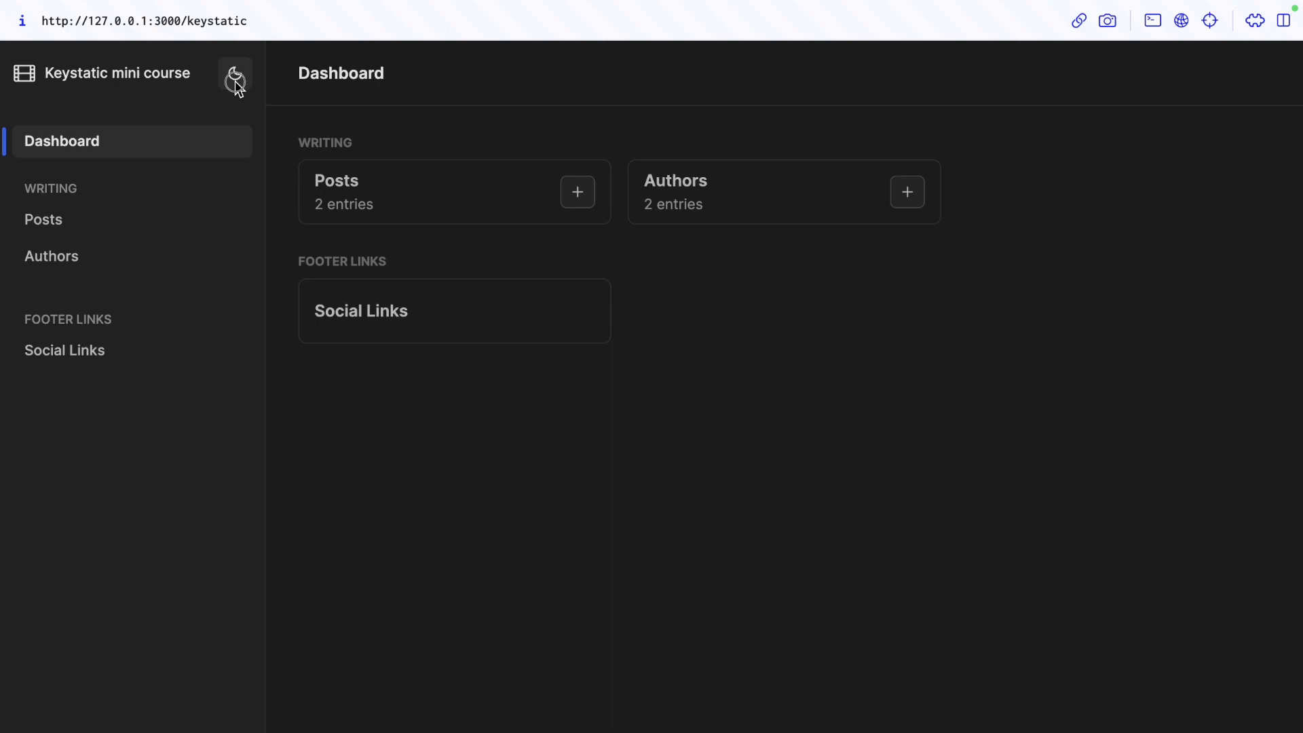
pyautogui.click(236, 73)
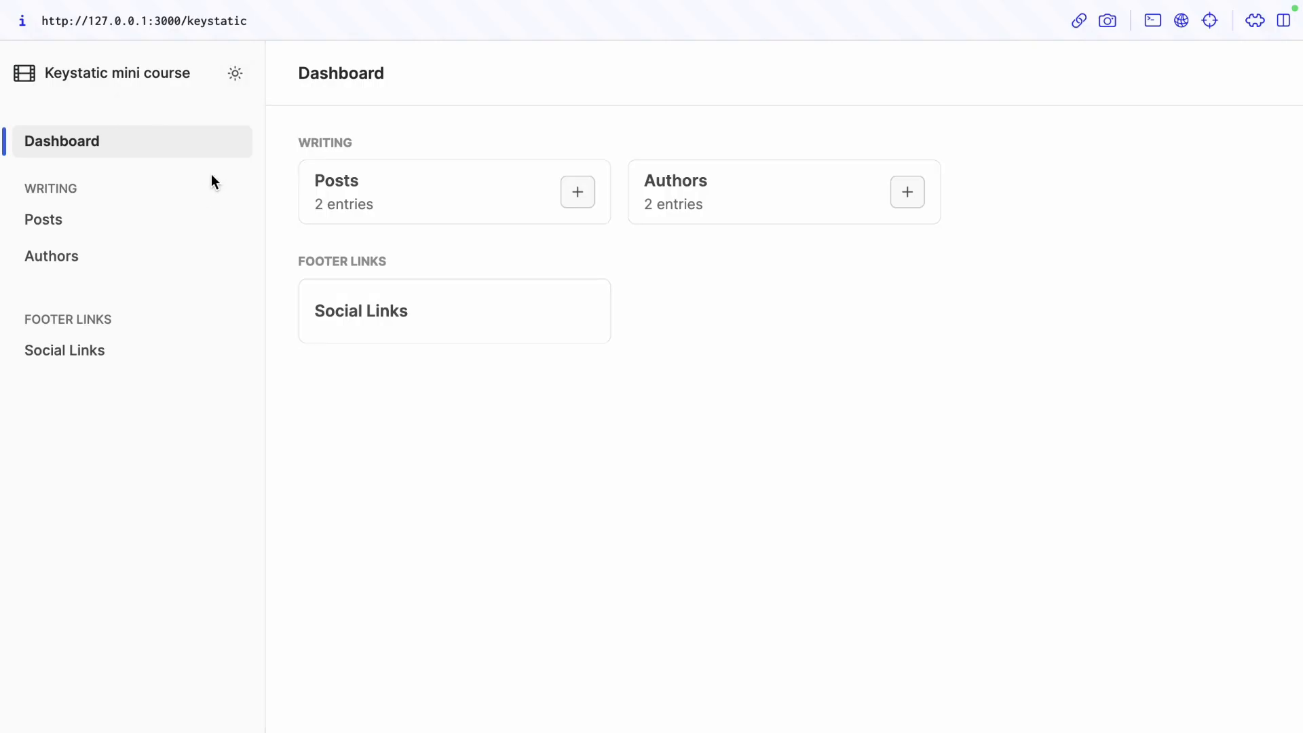
pyautogui.click(234, 74)
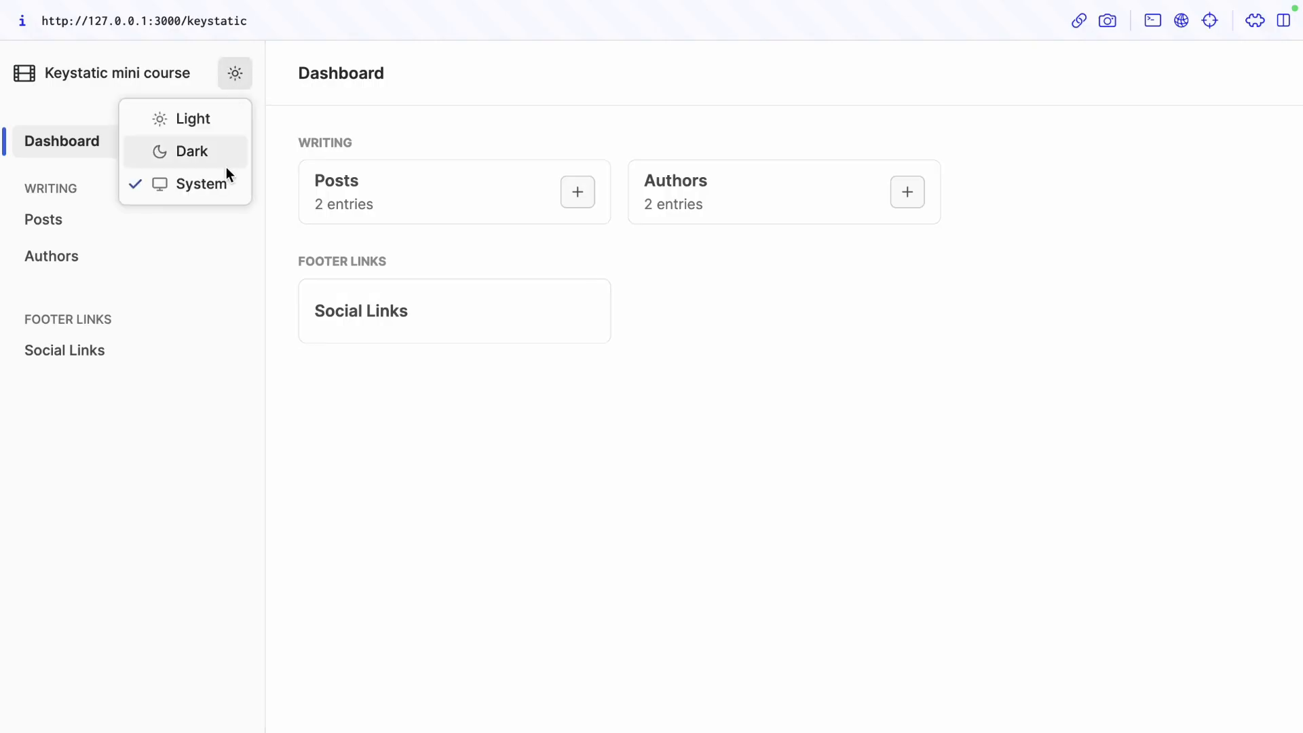
pyautogui.click(191, 151)
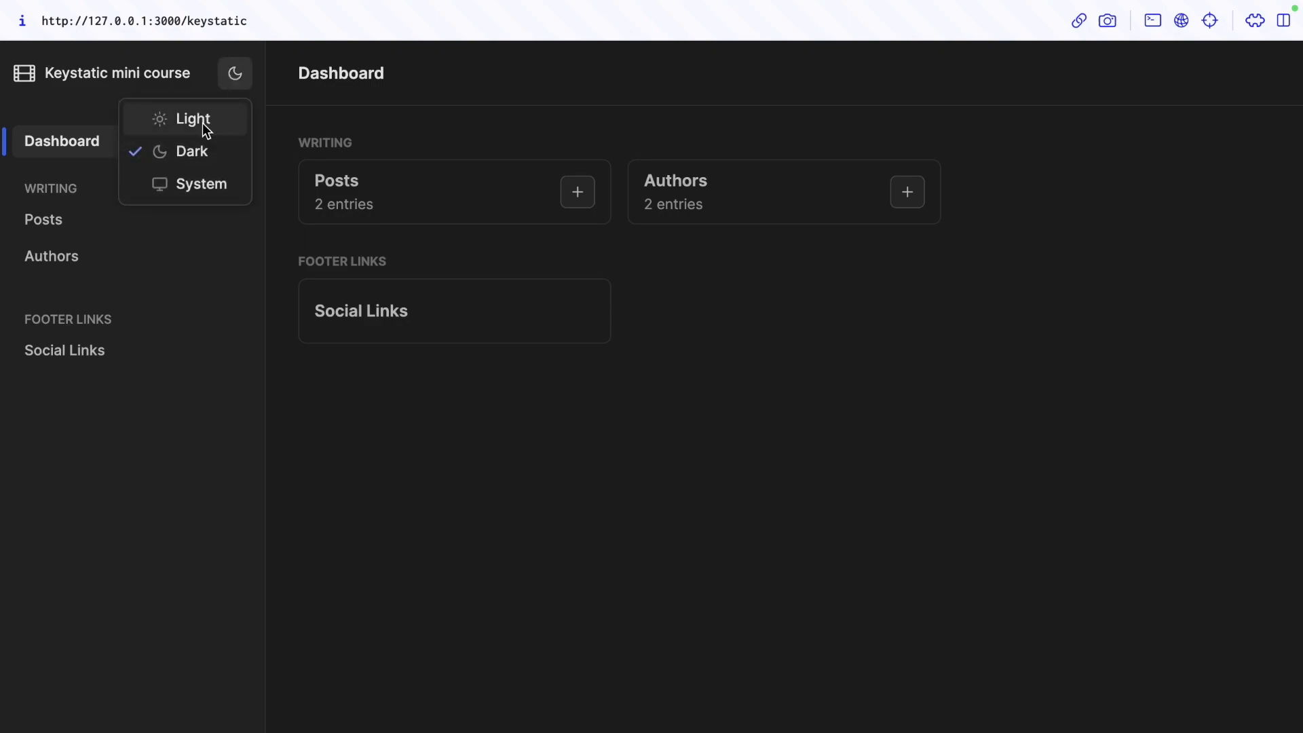
pyautogui.click(192, 118)
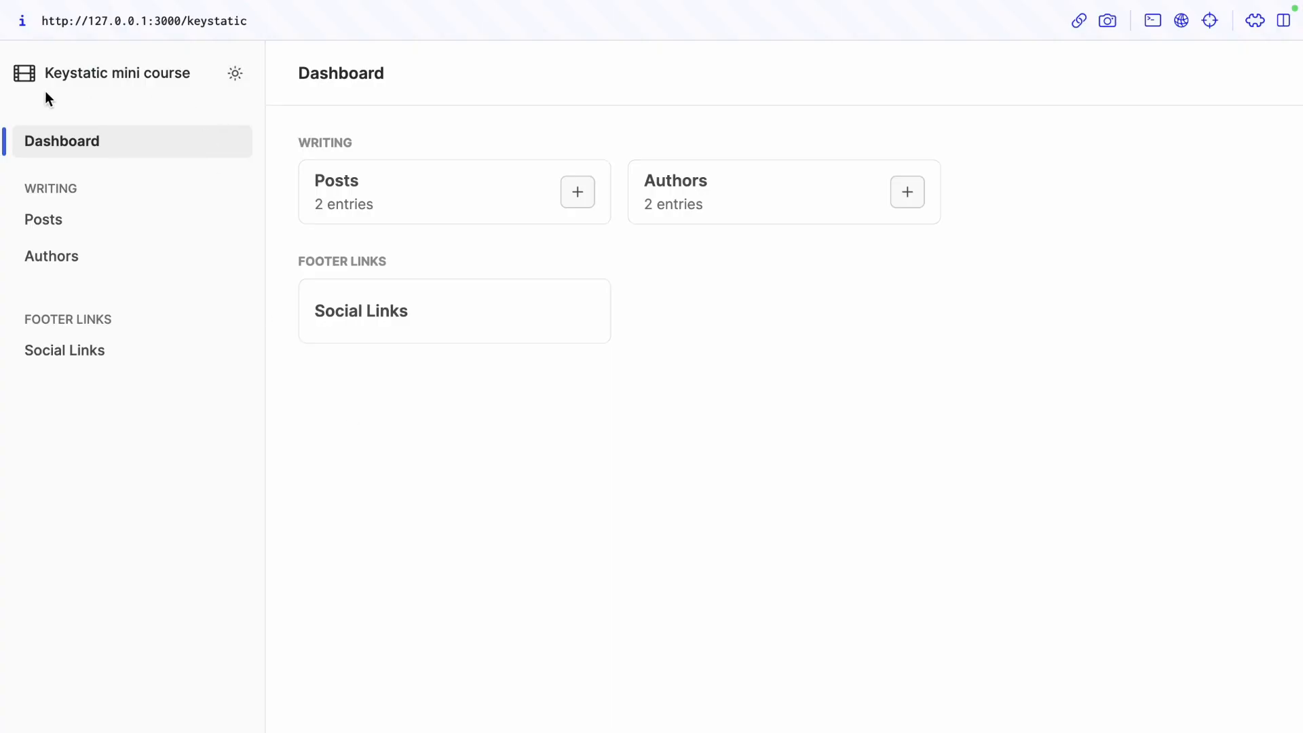
pyautogui.moveTo(40, 100)
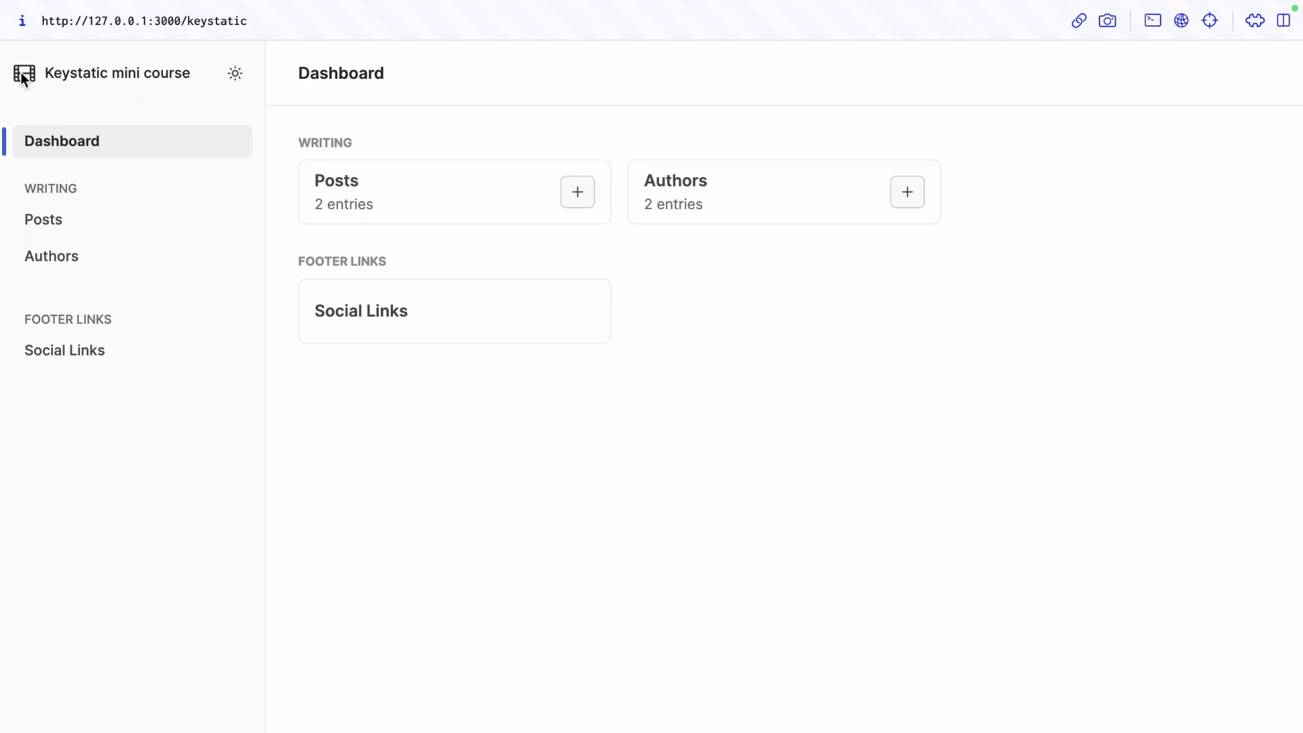
pyautogui.moveTo(162, 97)
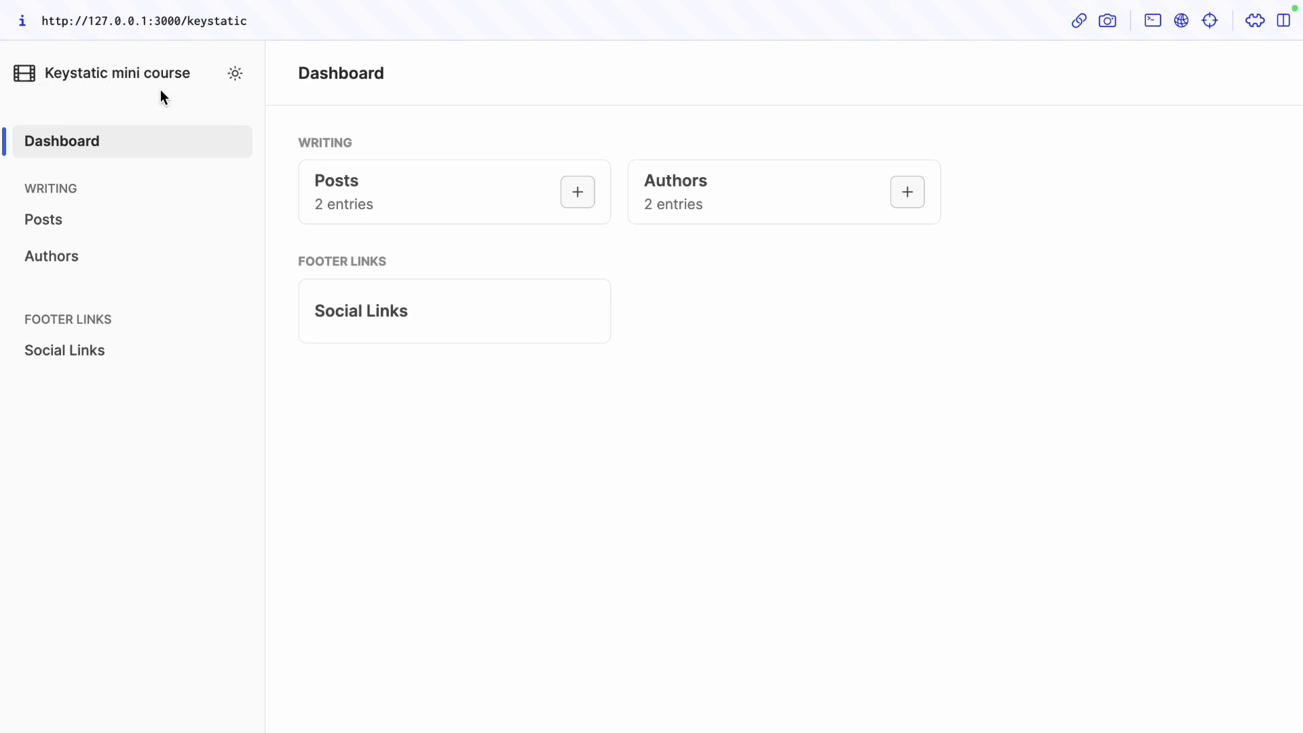